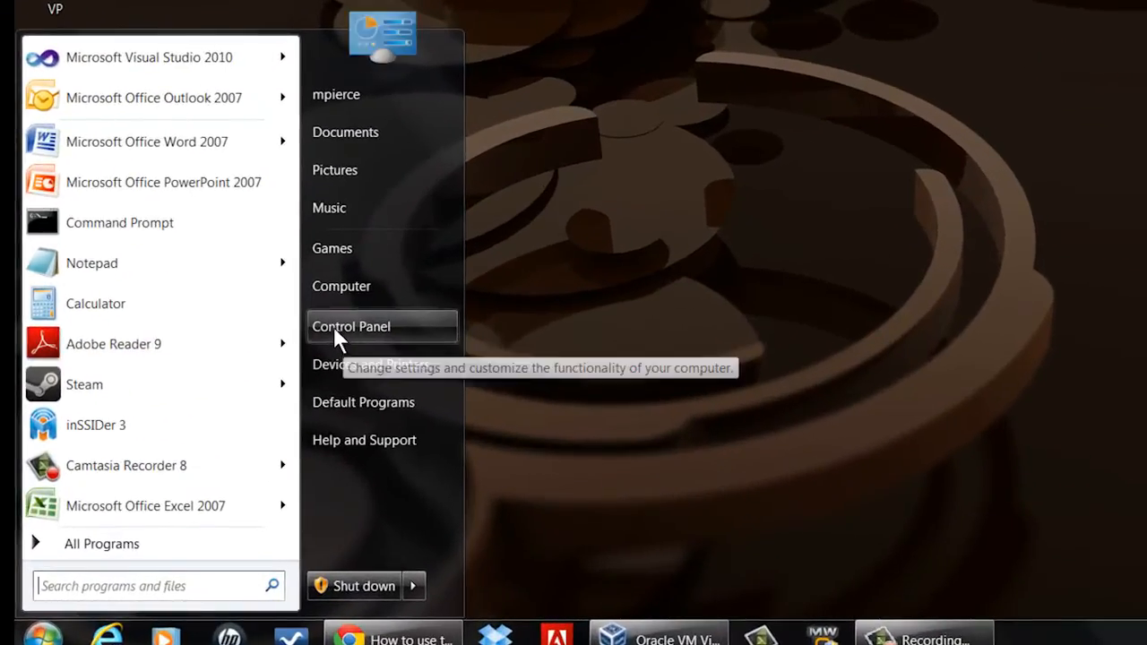
- Launch Control Panel from the Start menu
click(351, 326)
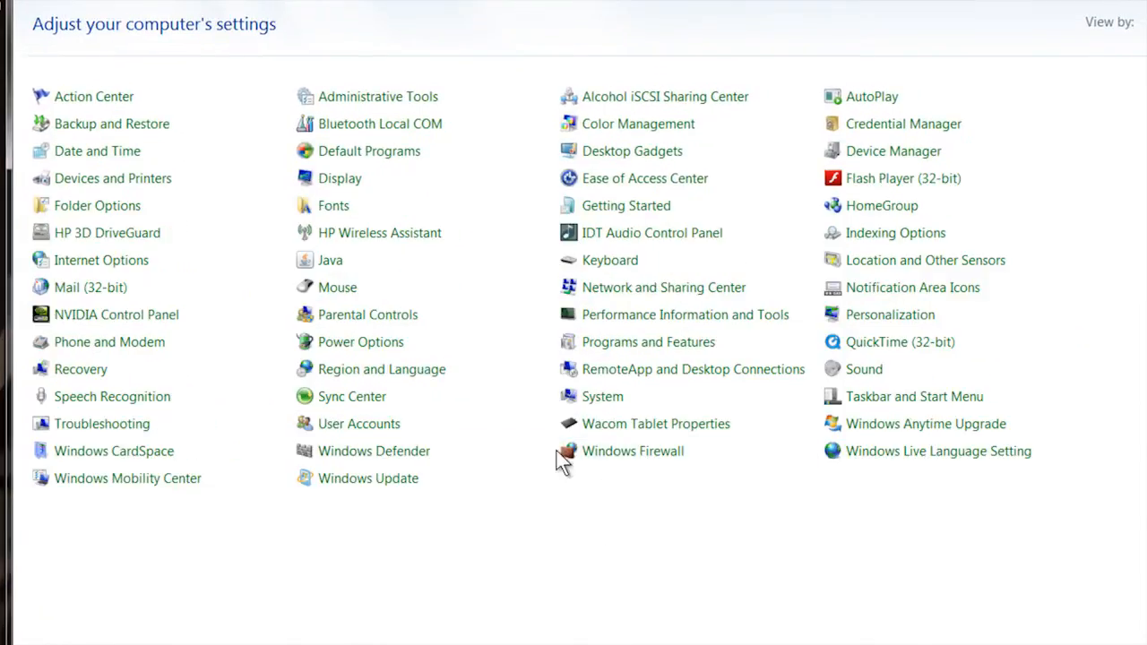
mouse_move(660, 369)
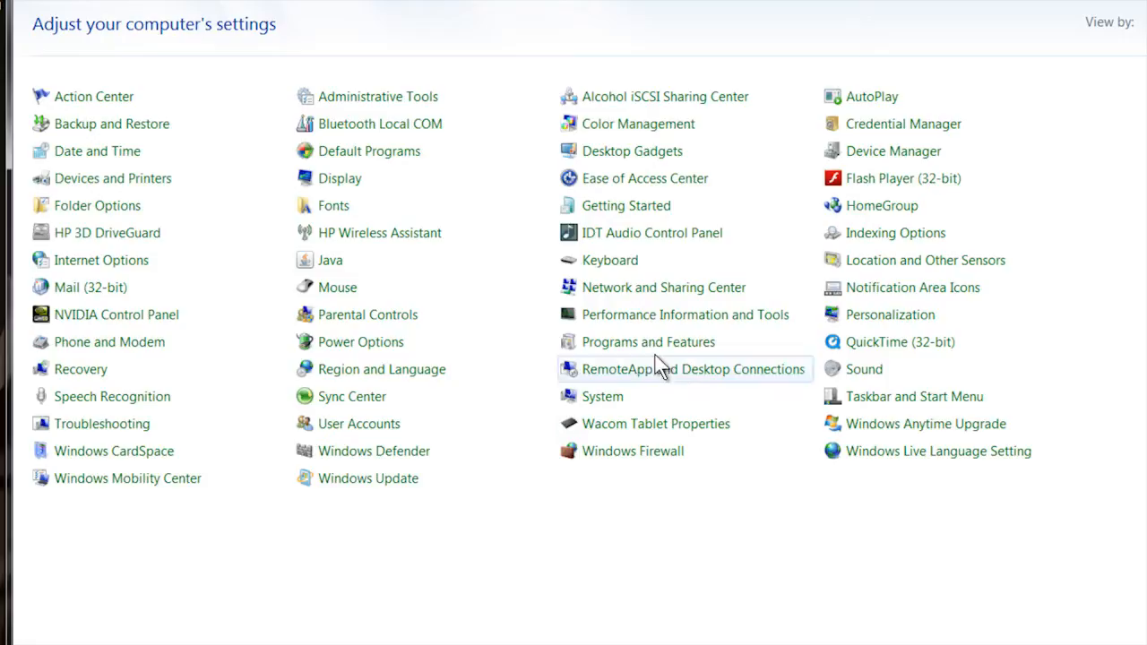
mouse_move(631, 342)
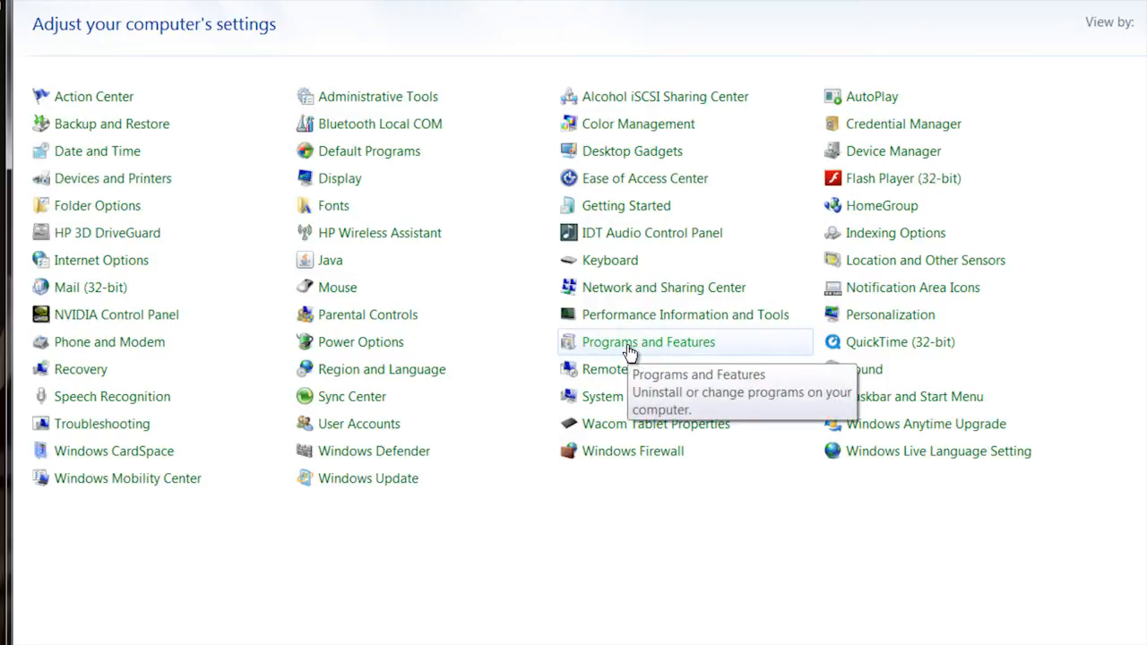
mouse_move(710, 348)
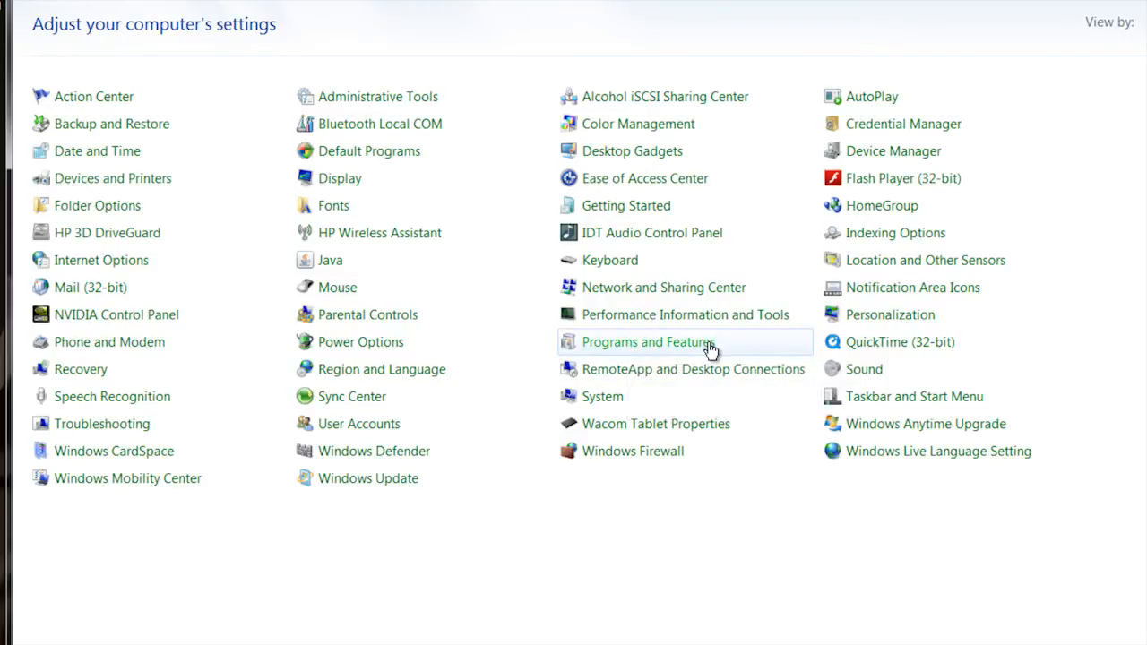
- In Programs and Features, select Microsoft Office Professional Plus 2007 from the installed programs
click(647, 340)
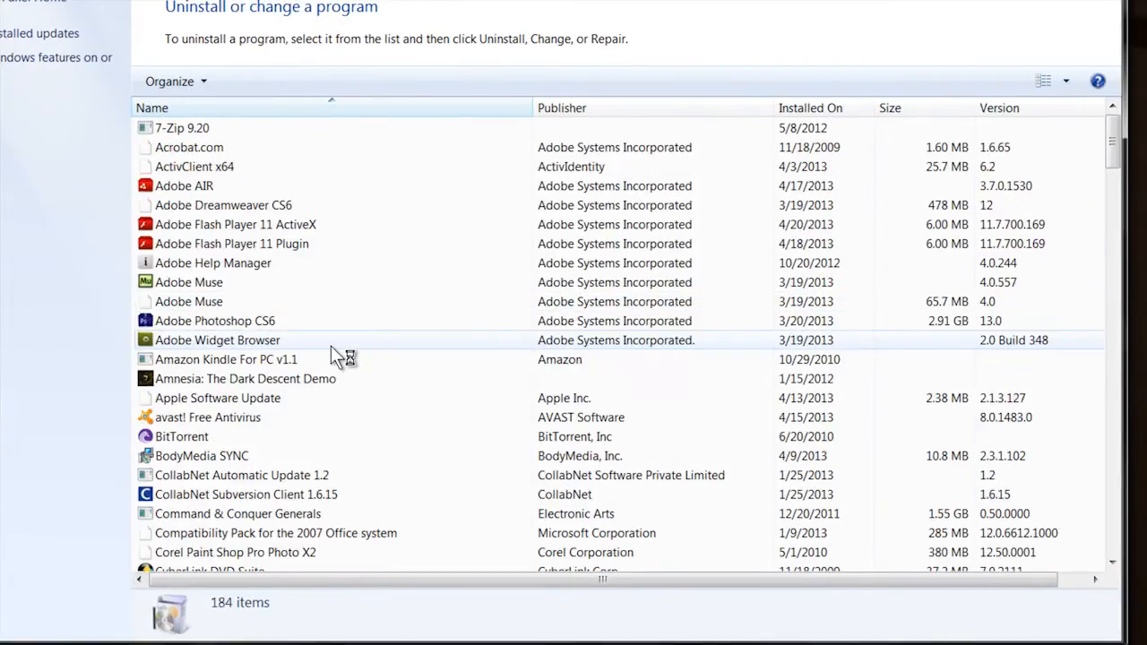
scroll(down, 3)
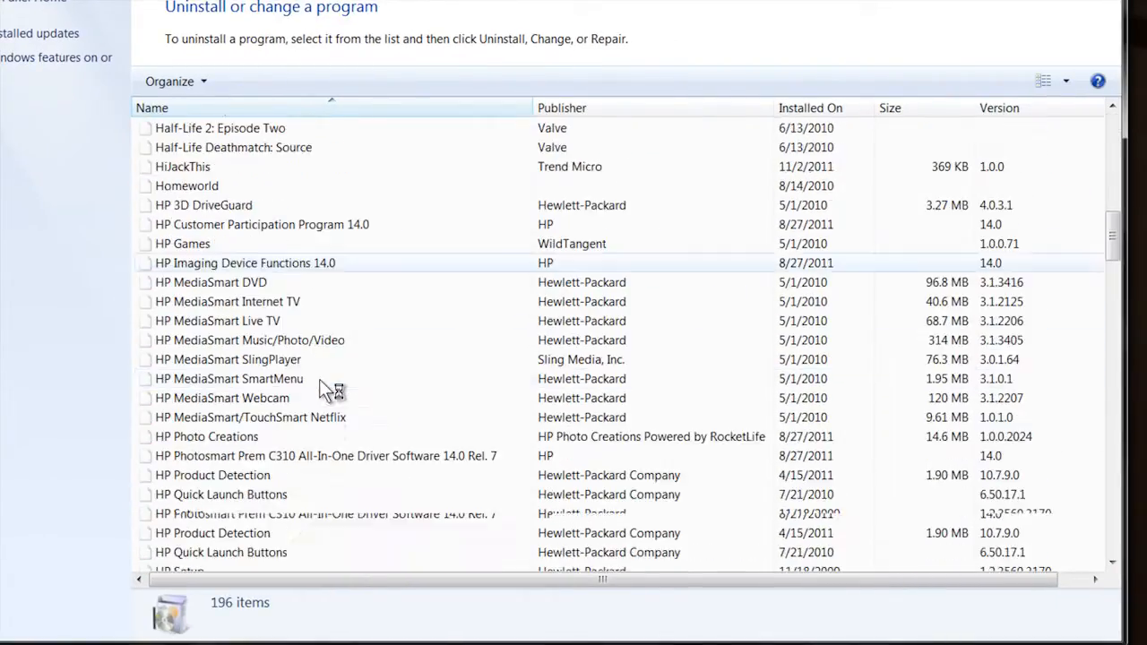
scroll(down, 3)
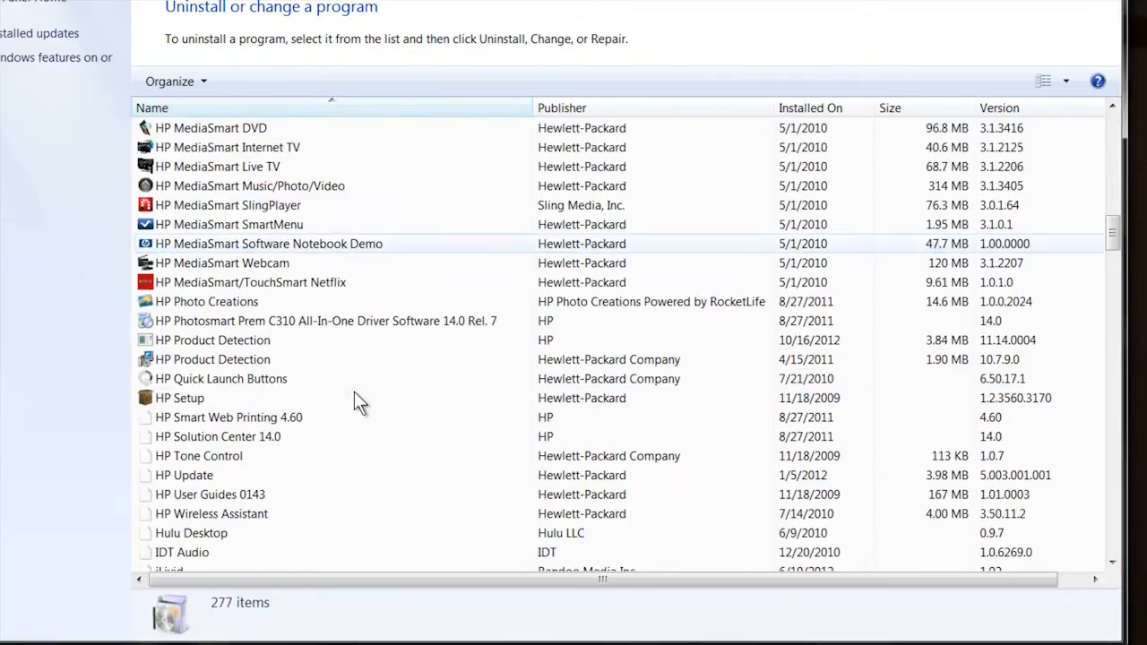
scroll(down, 3)
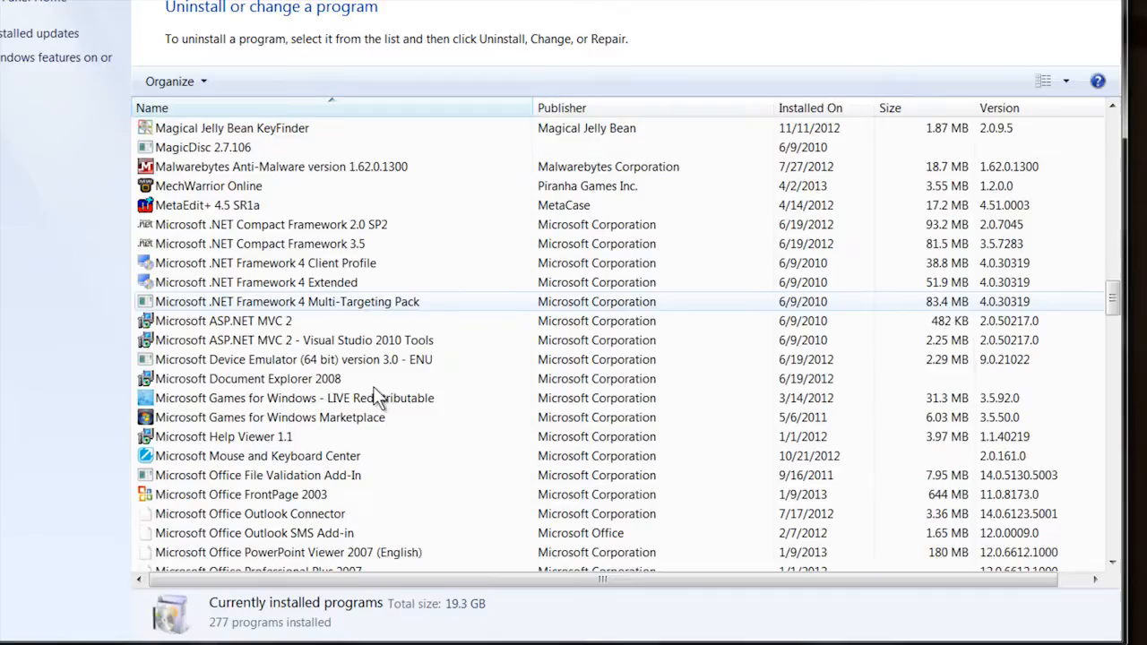
scroll(down, 3)
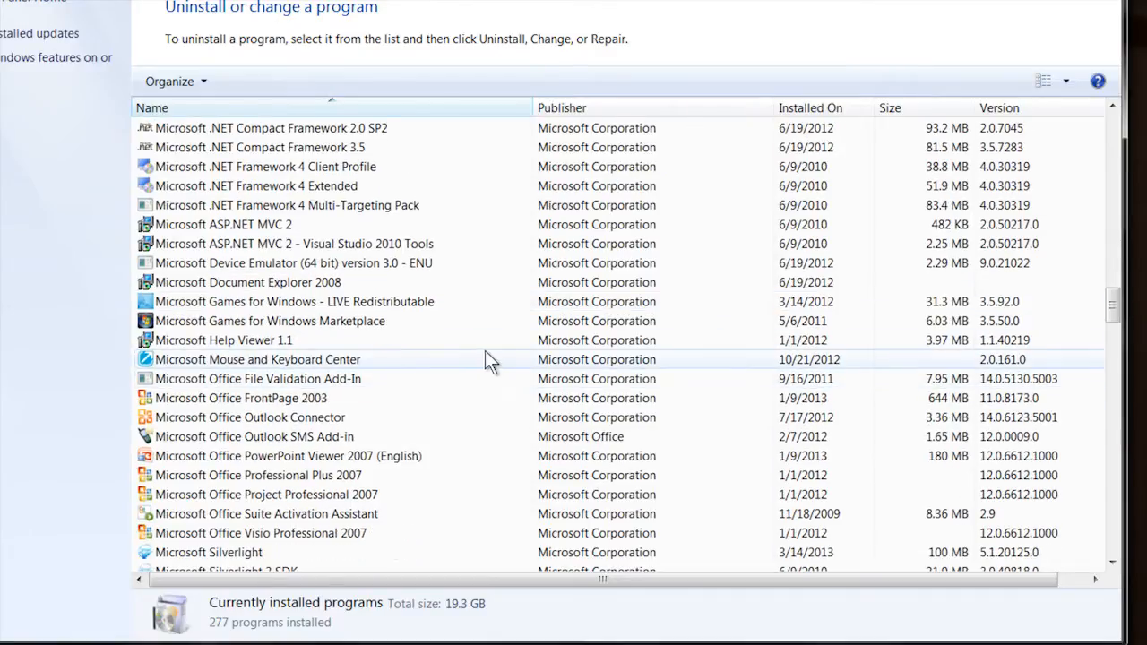
mouse_move(323, 475)
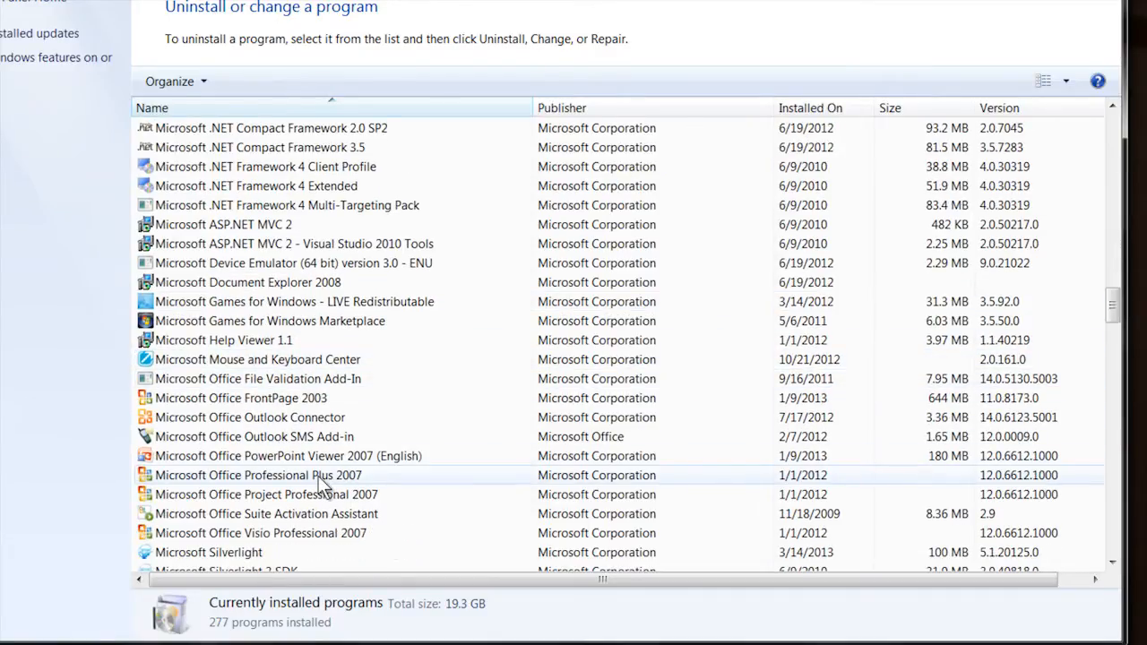
click(258, 475)
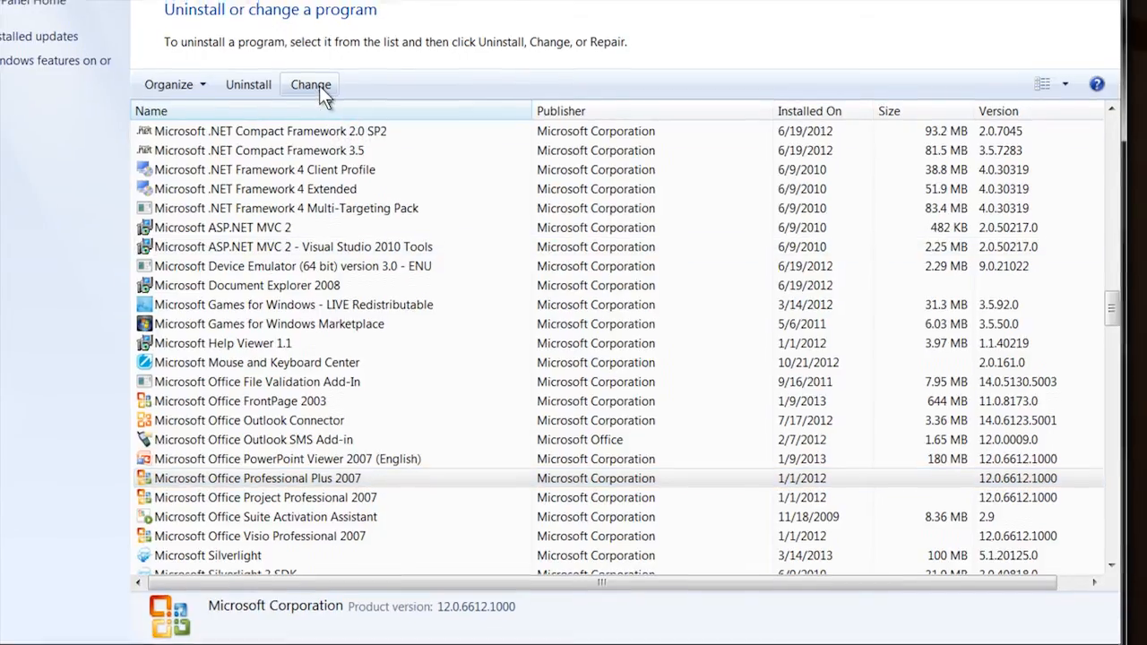
- Start the Change wizard for the Office Professional Plus 2007 installation
click(310, 84)
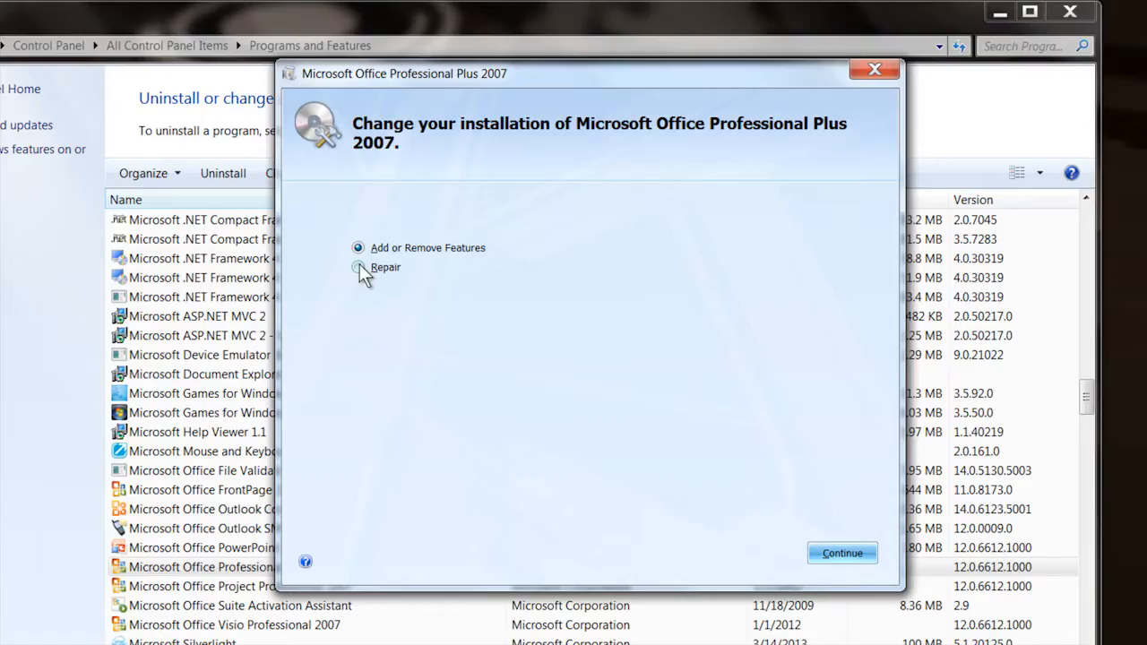
mouse_move(431, 276)
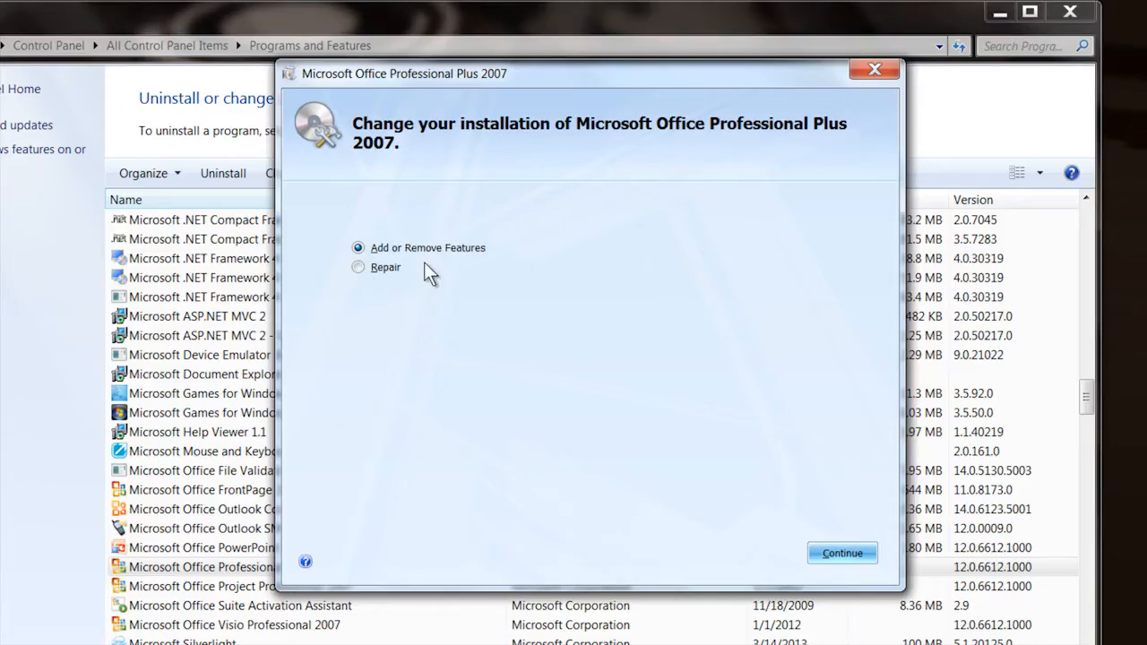
mouse_move(445, 266)
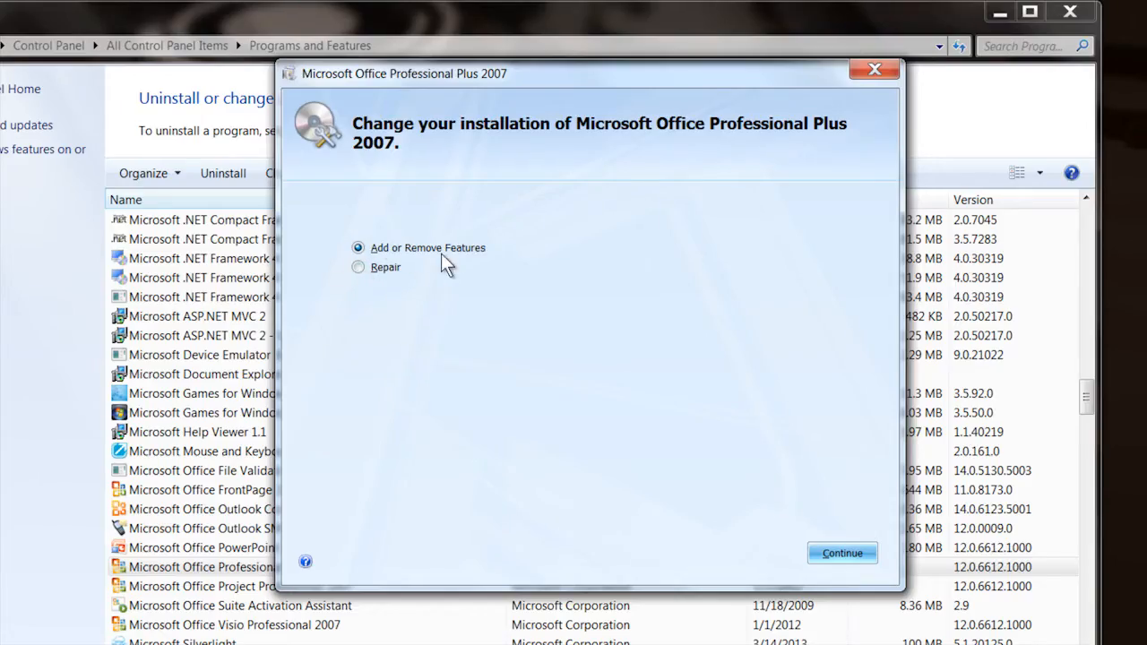
- Continue to the Installation Options tree listing each Office program
click(842, 552)
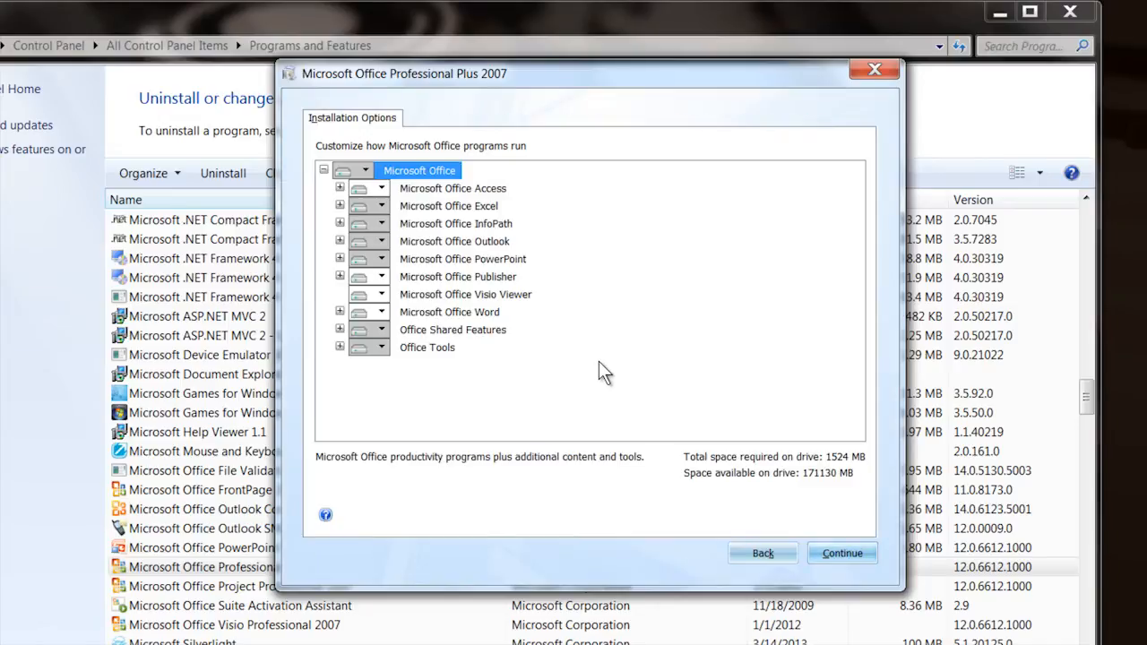
mouse_move(545, 260)
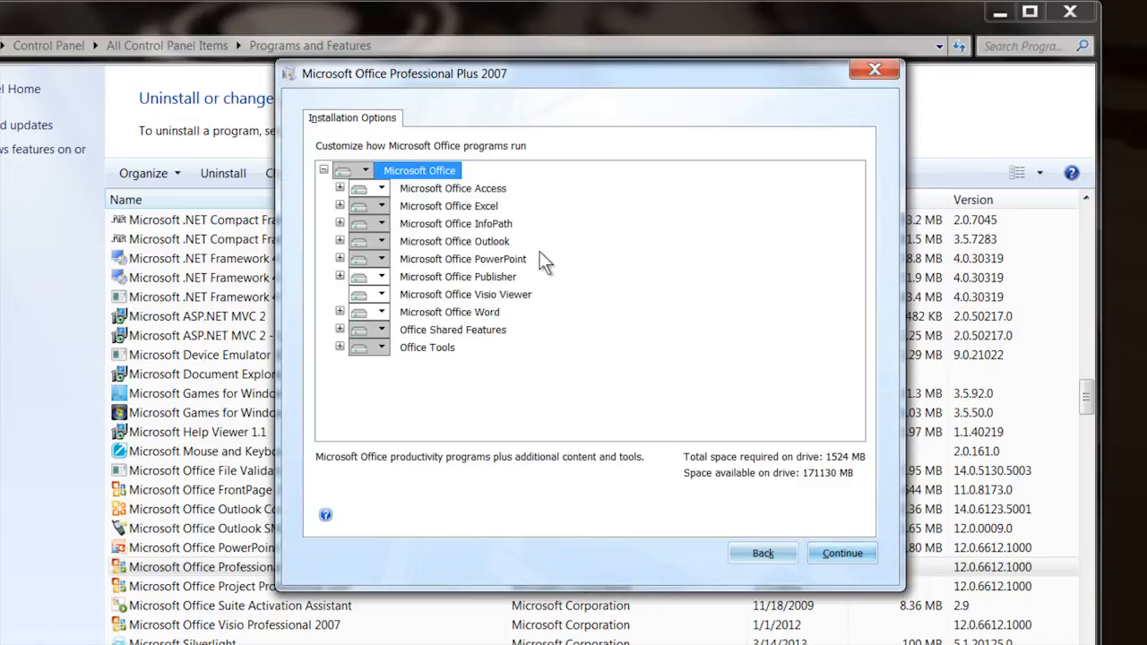
mouse_move(506, 248)
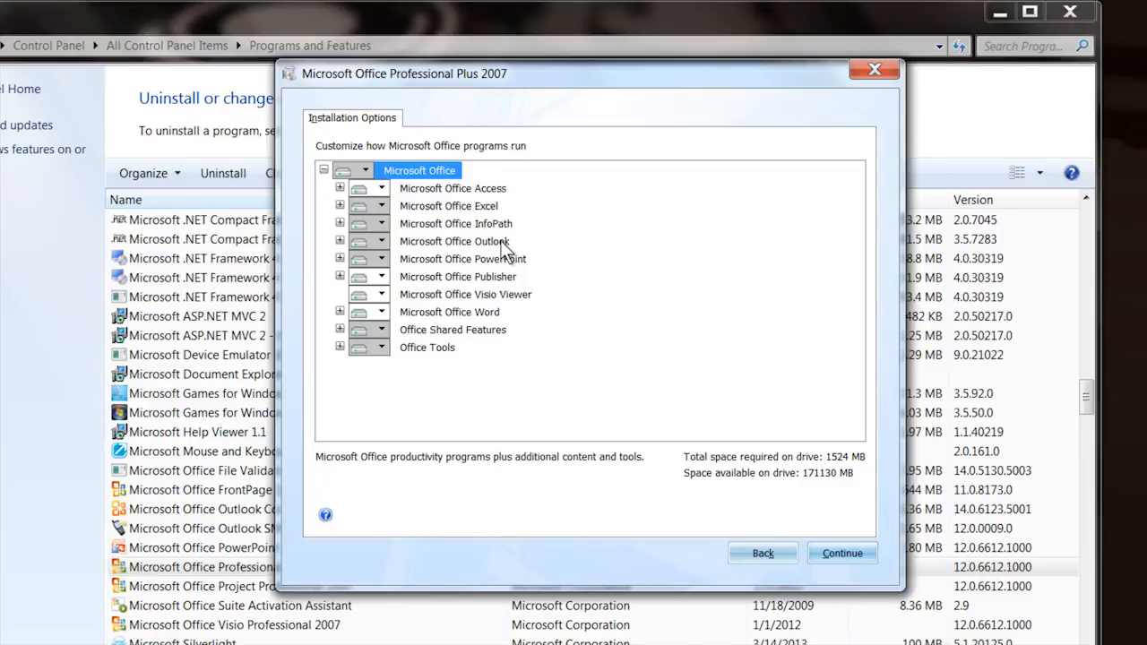
mouse_move(441, 251)
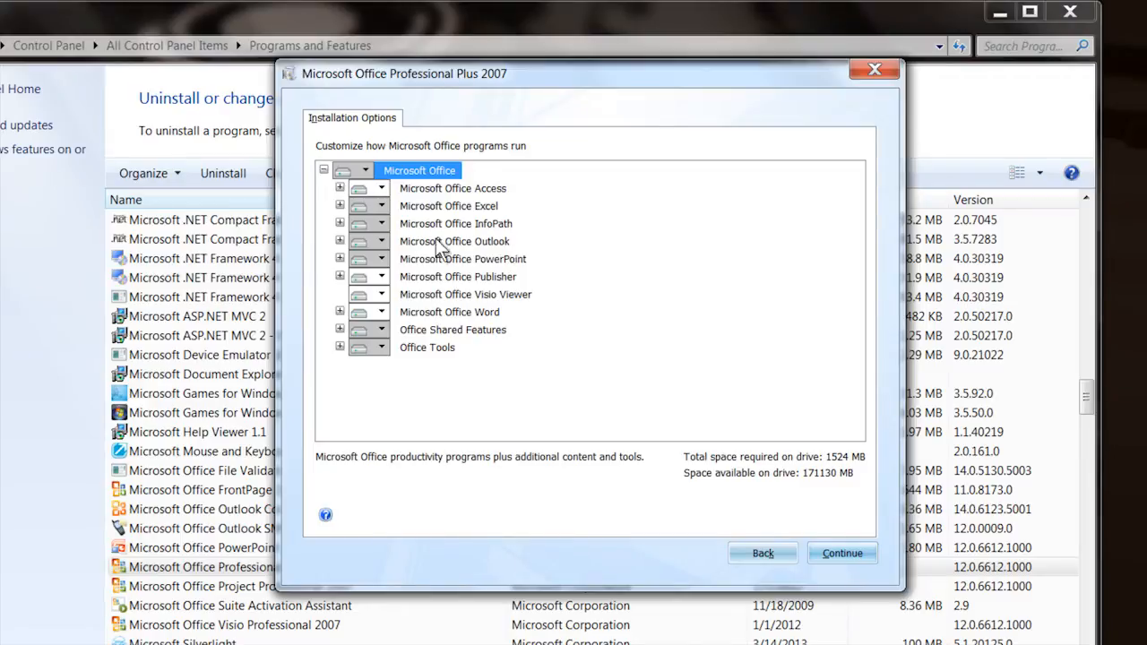
- Set Microsoft Office Outlook to Not Available so it is not installed
click(380, 240)
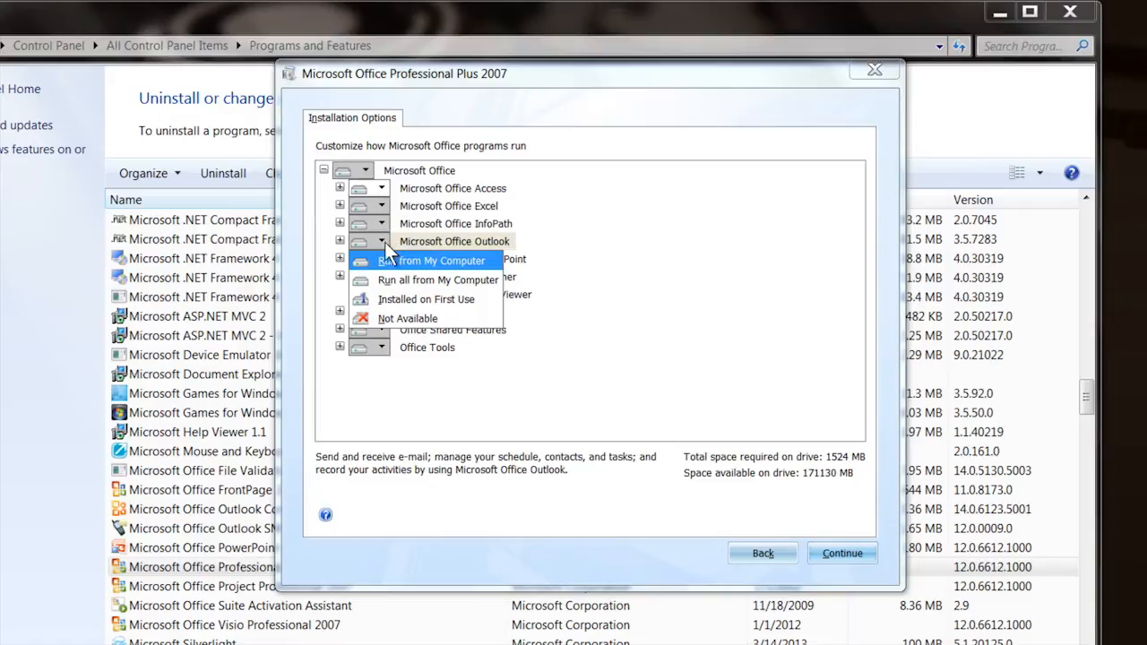
click(407, 319)
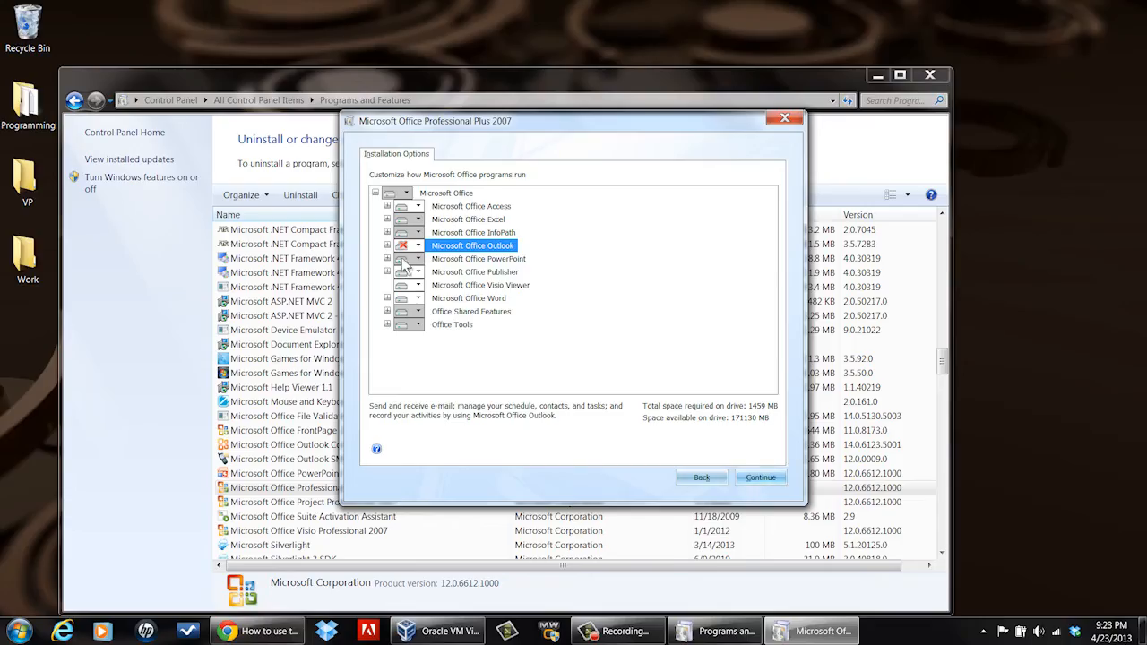
mouse_move(477, 287)
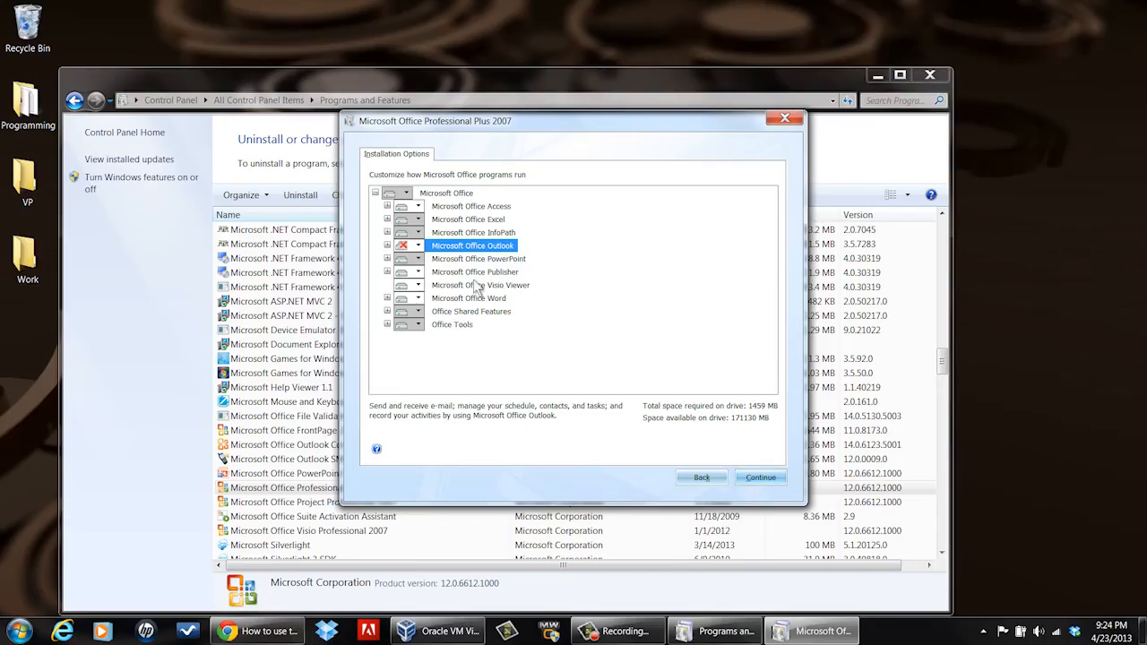
mouse_move(649, 410)
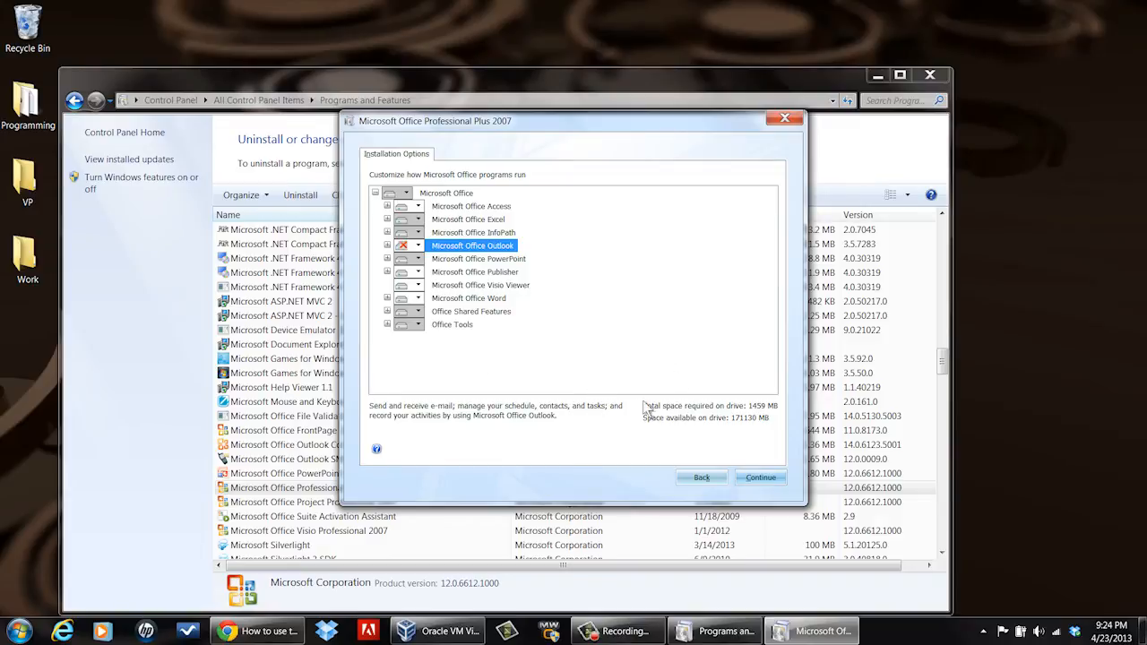
mouse_move(645, 404)
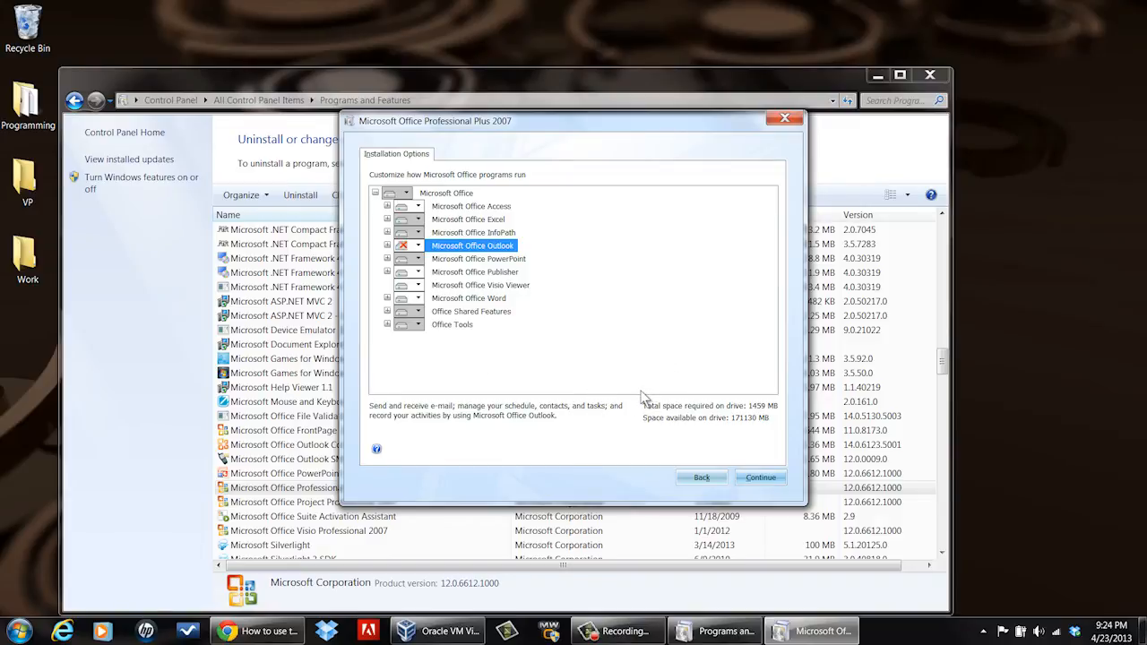